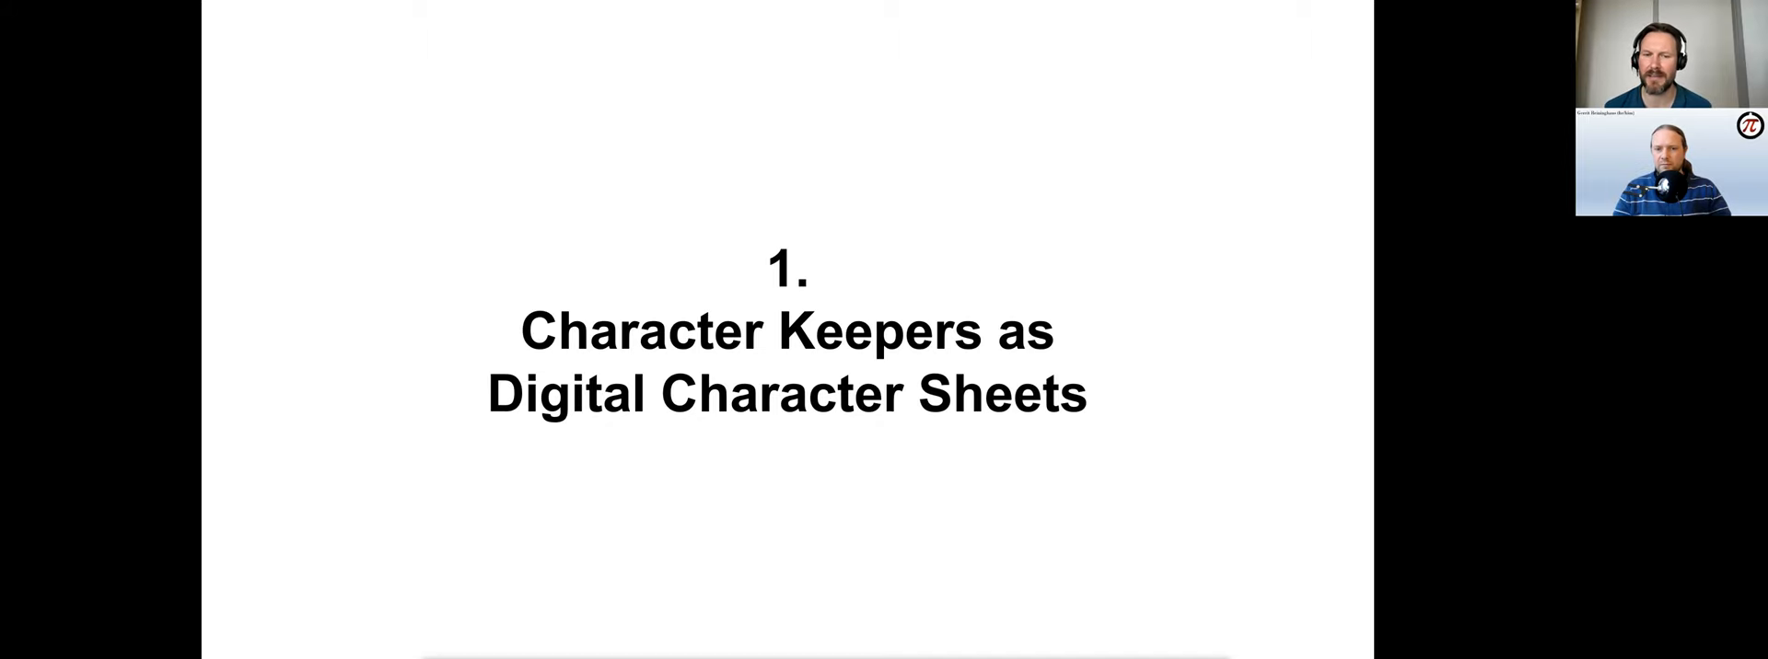
{"action": "mouse_move", "coordinate": [1104, 522]}
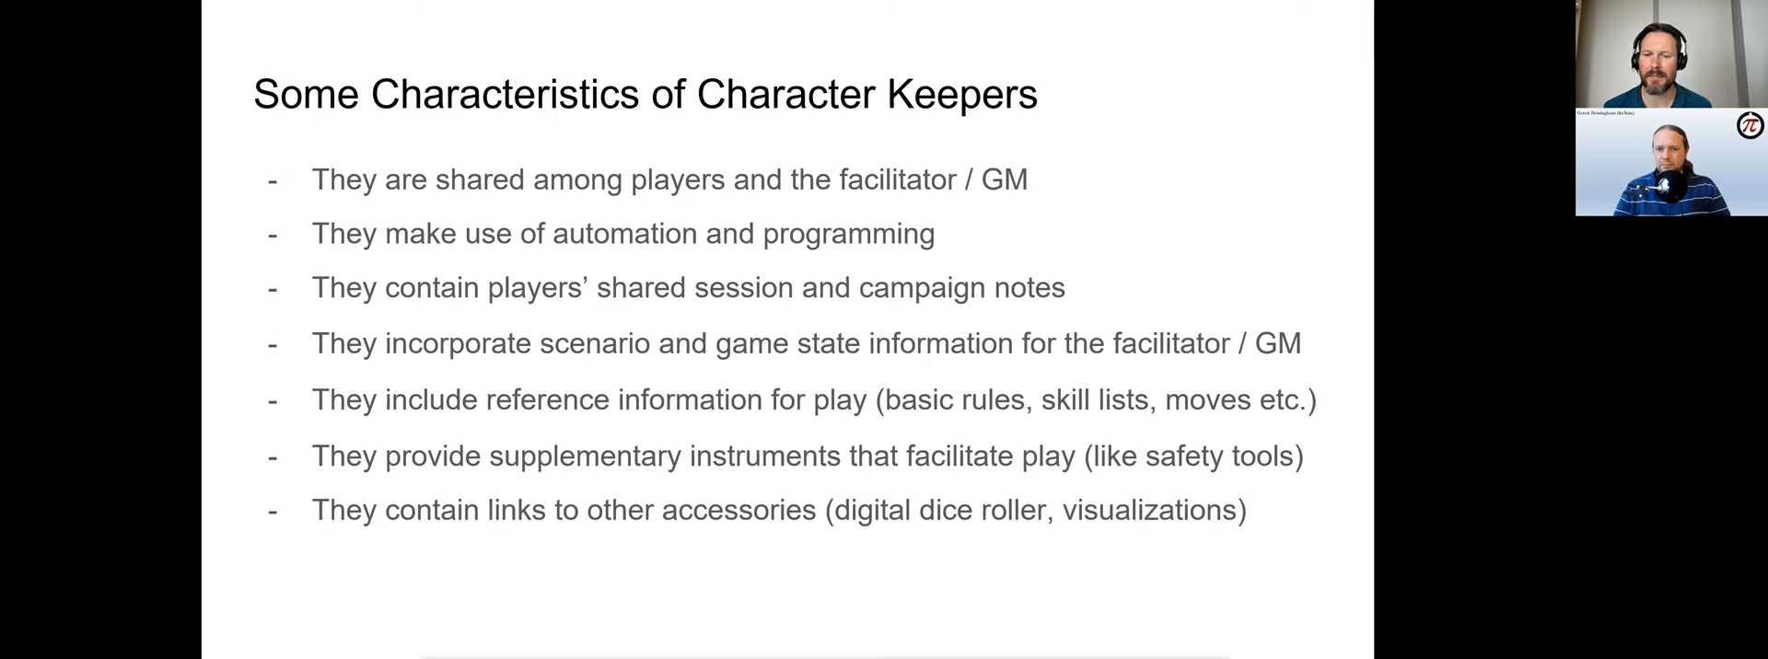
{"action": "mouse_move", "coordinate": [1176, 497]}
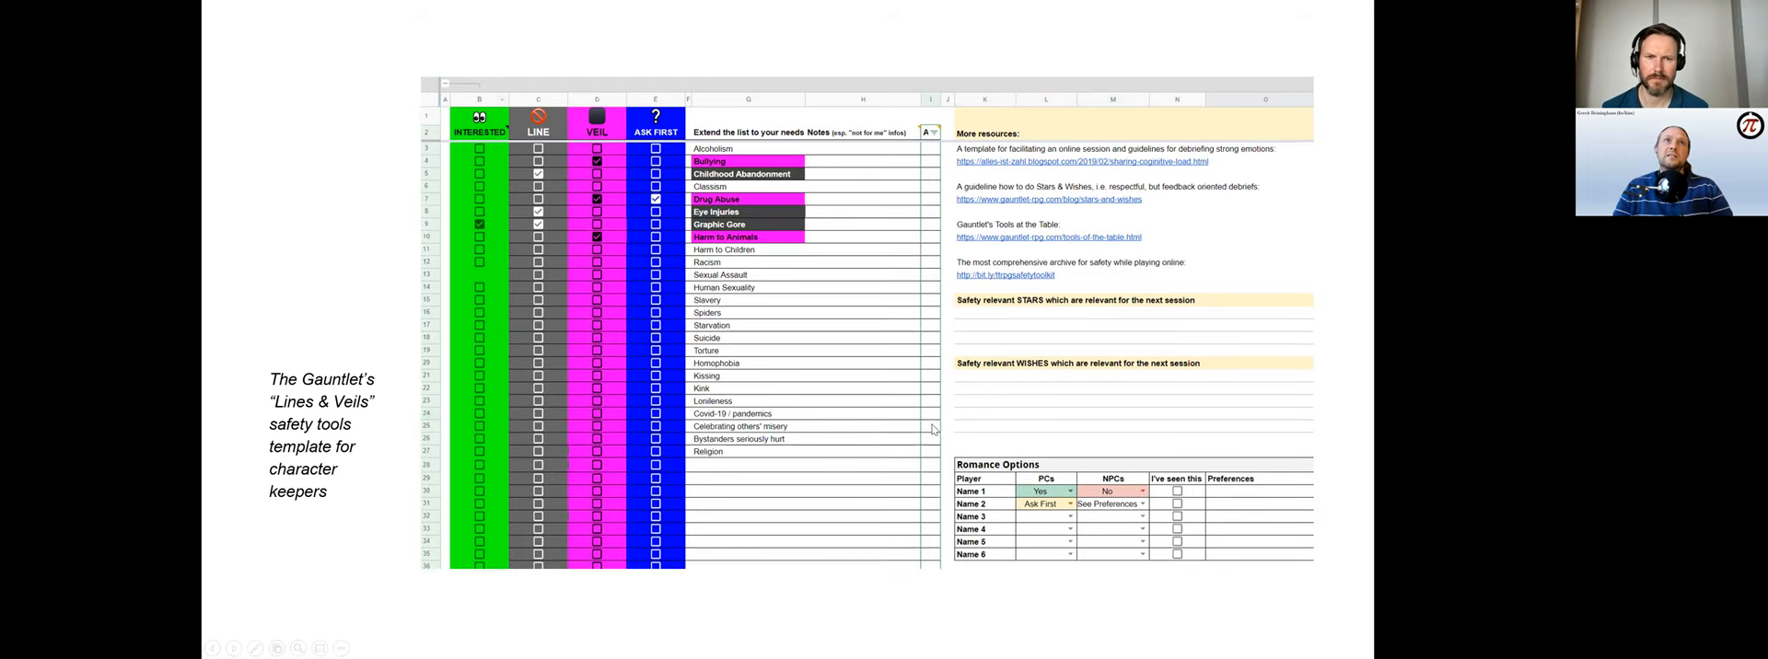
{"action": "mouse_move", "coordinate": [927, 482]}
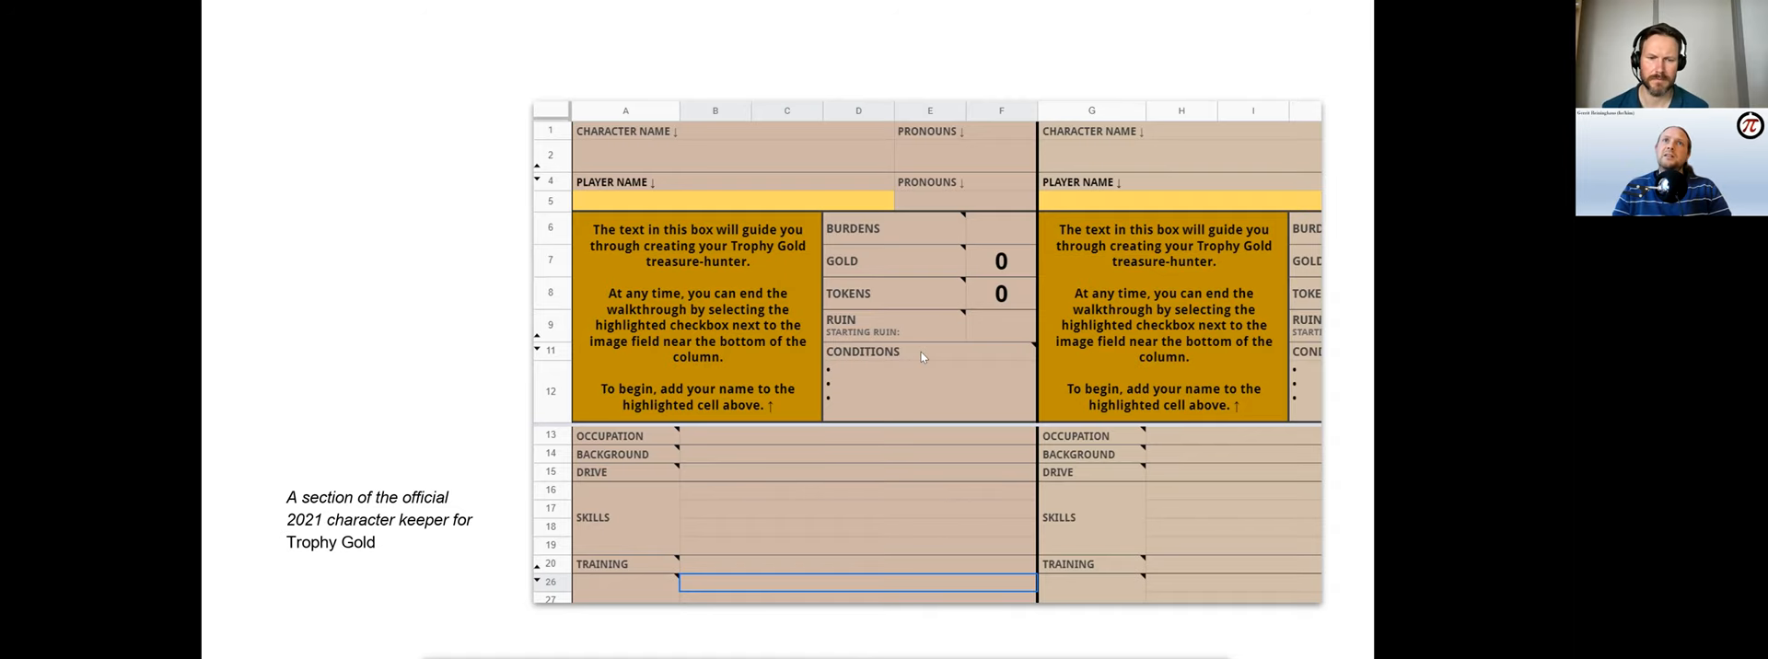
{"action": "type", "text": "Gerrit"}
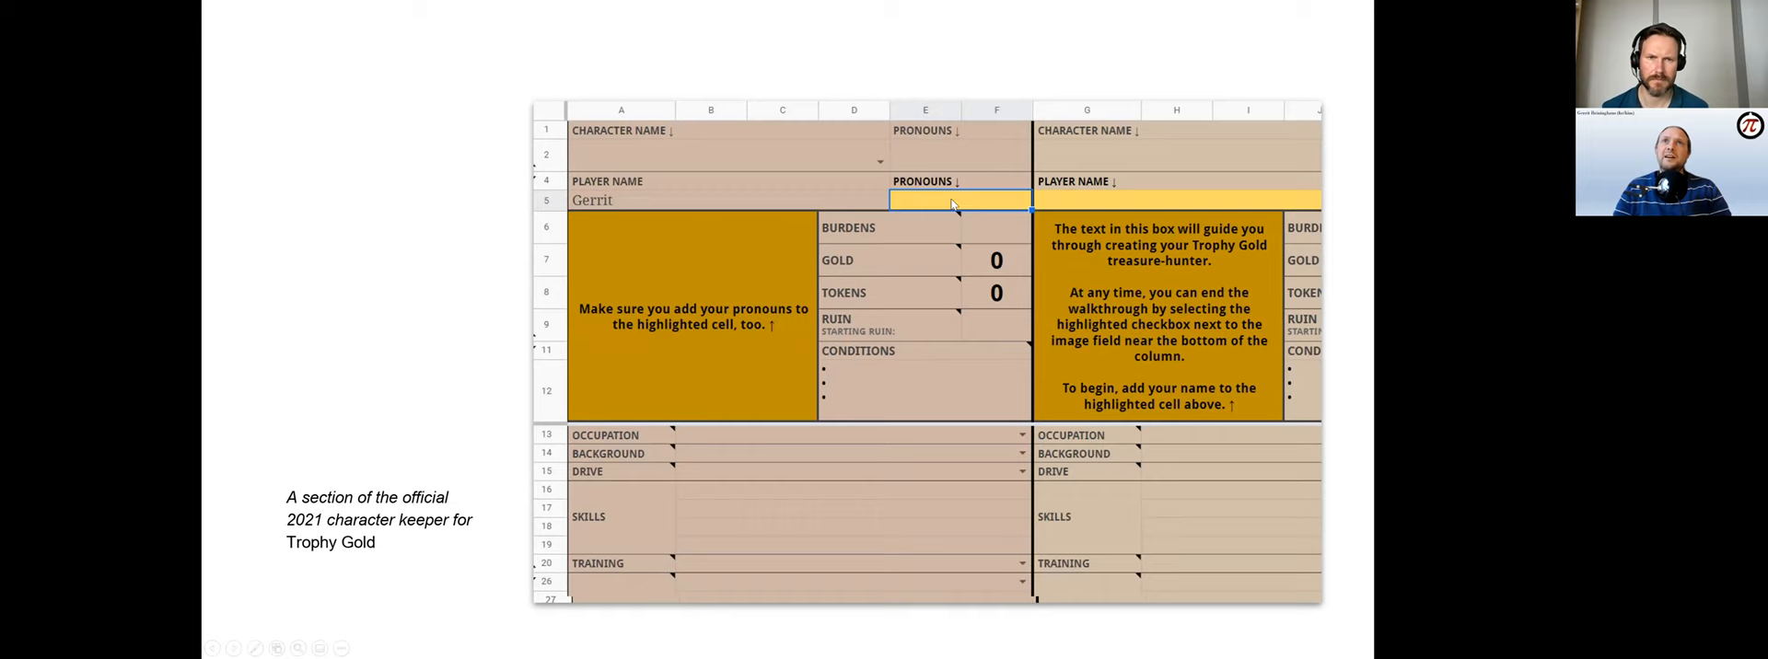
{"action": "mouse_move", "coordinate": [968, 252]}
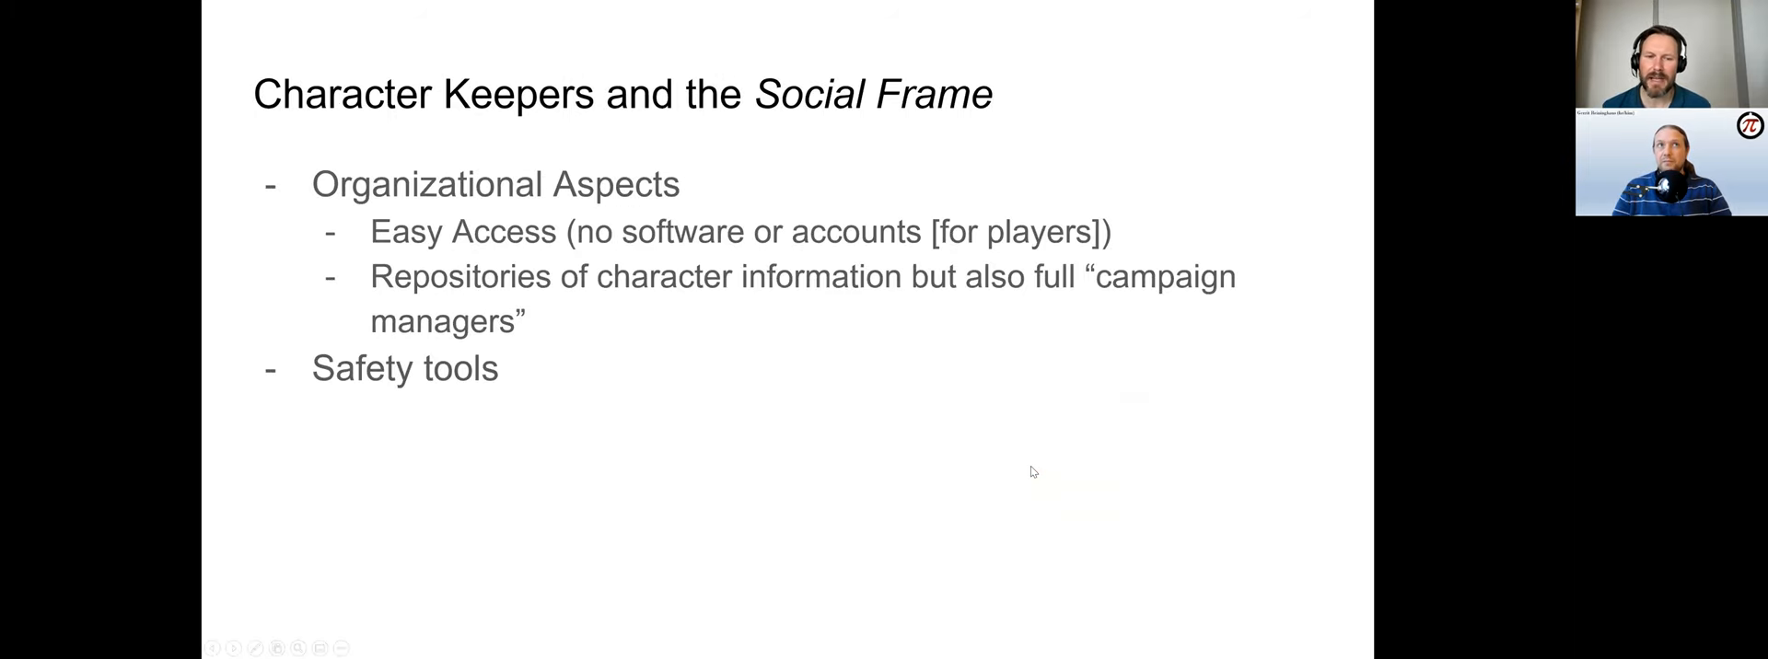
{"action": "mouse_move", "coordinate": [1024, 598]}
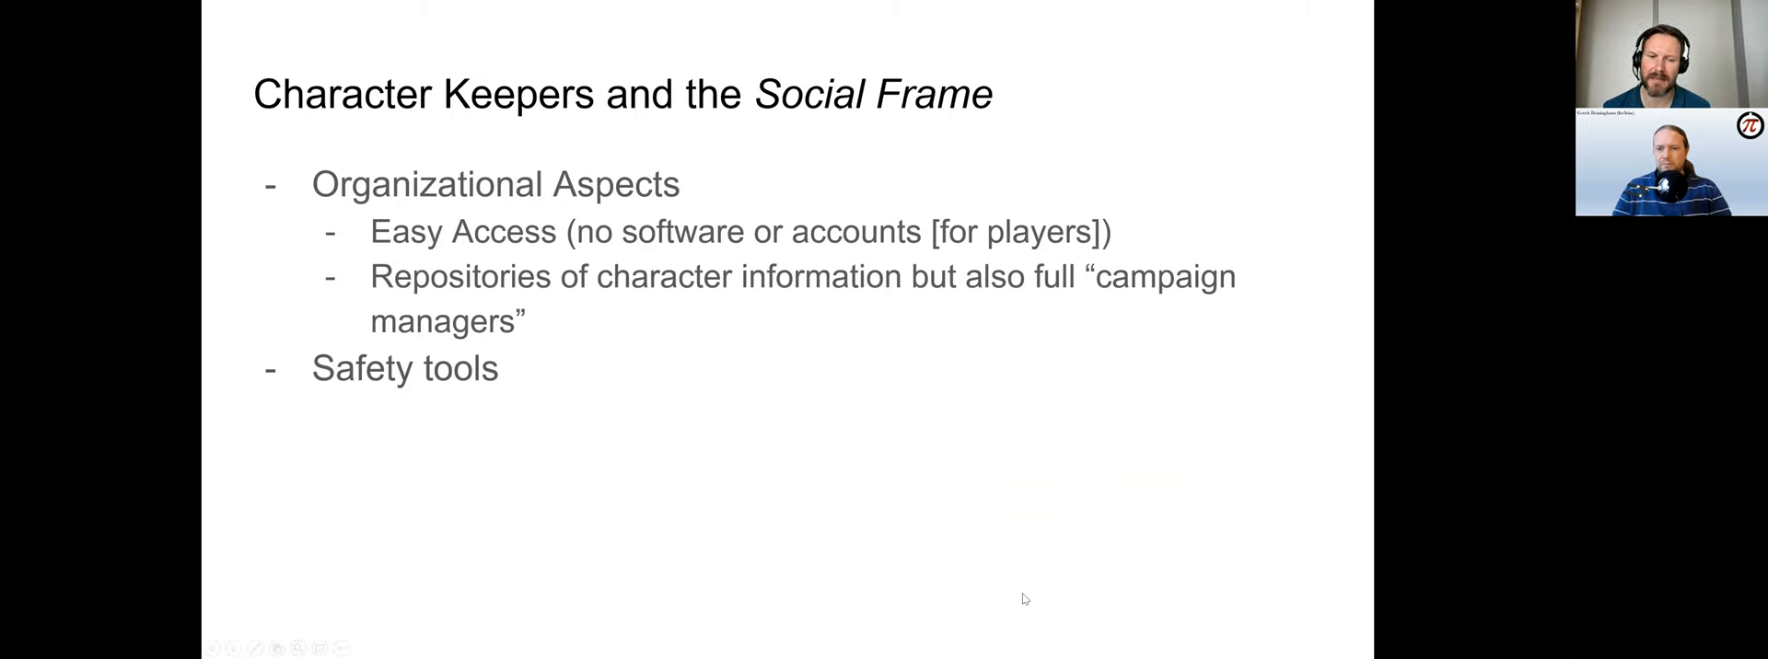
{"action": "mouse_move", "coordinate": [1030, 573]}
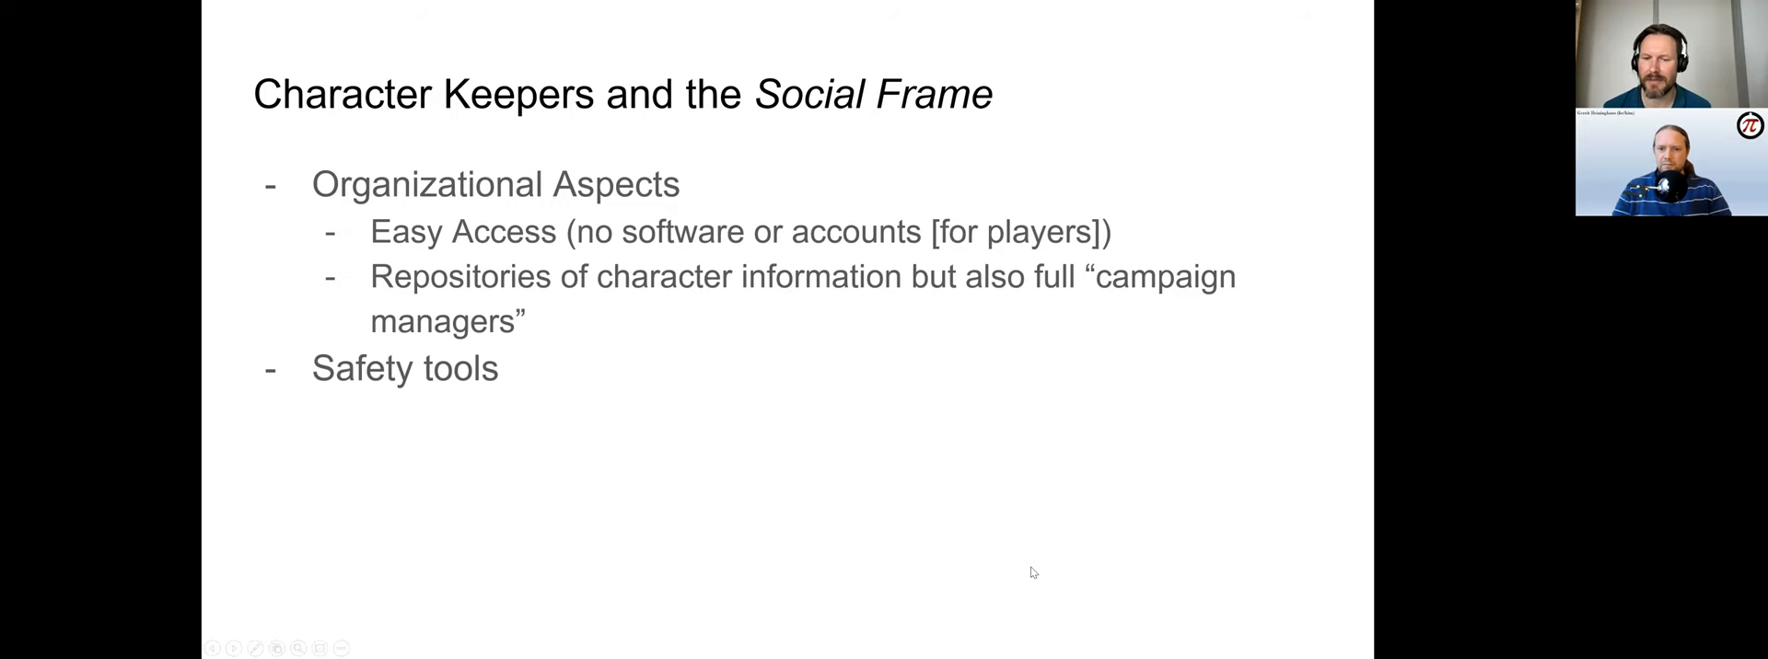